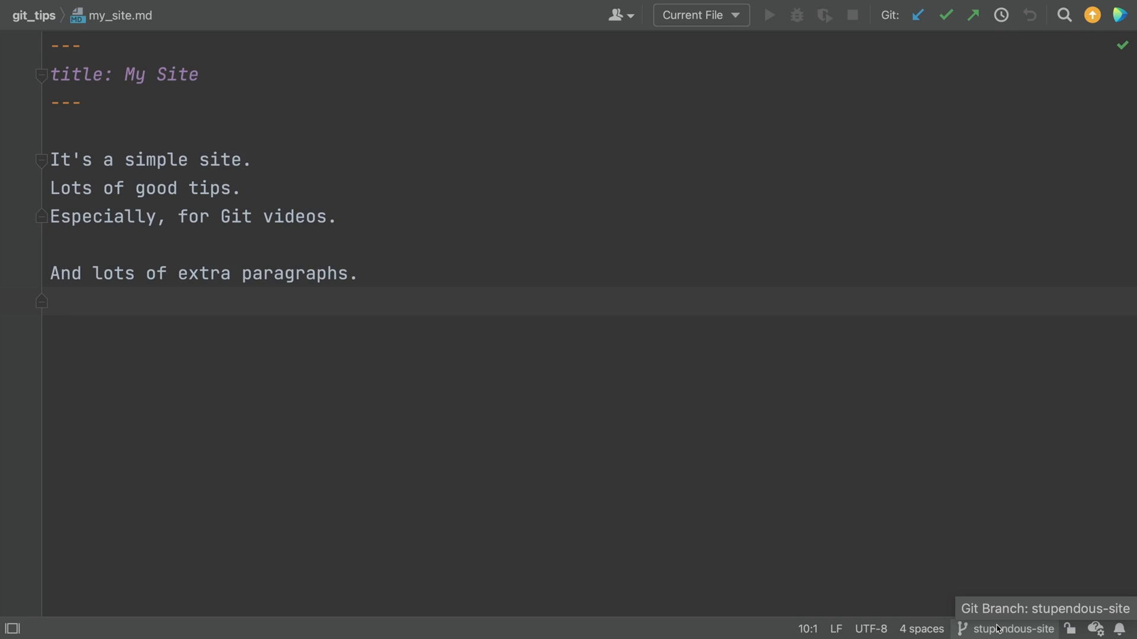
# Show the git_tips branches popup listing stupendous-site, main and origin/main
pyautogui.click(1008, 630)
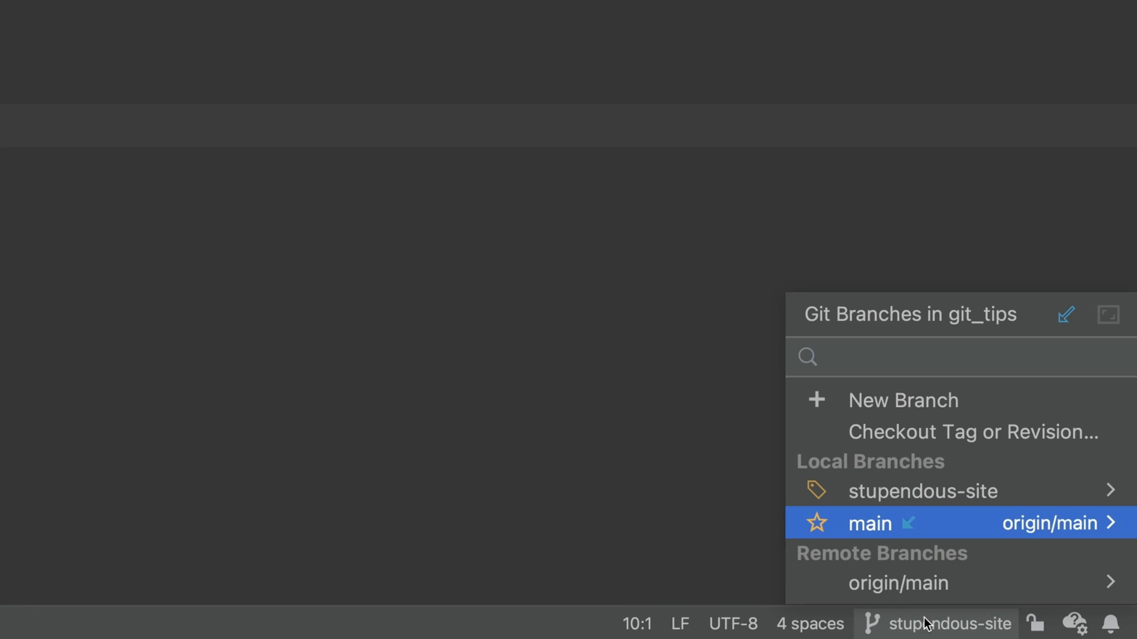
pyautogui.moveTo(937, 533)
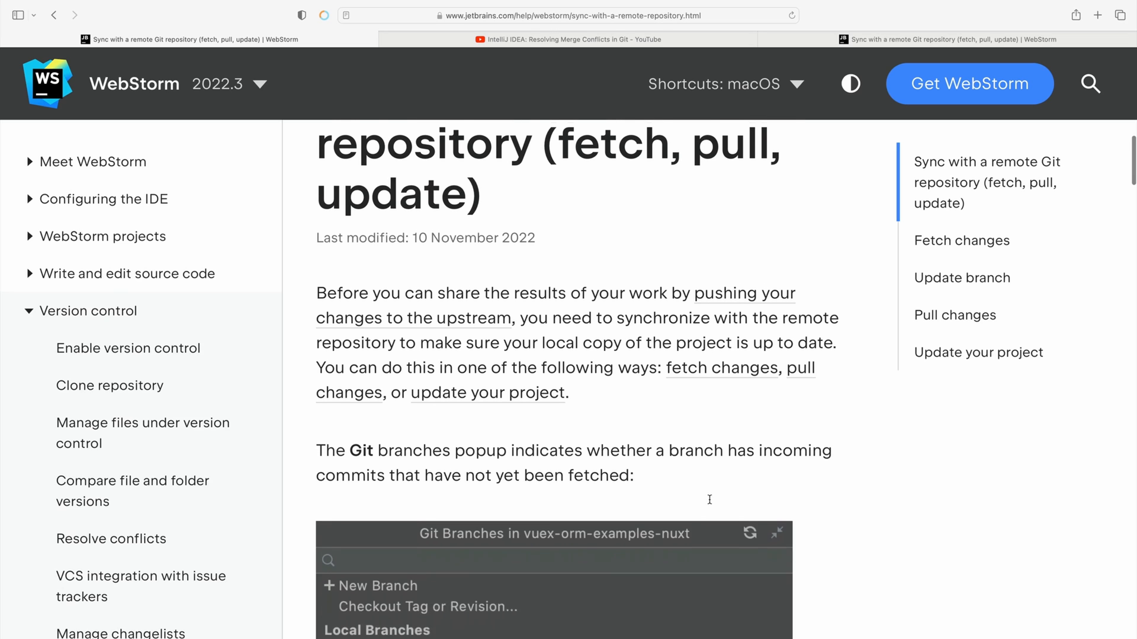
# Read the WebStorm docs on unfetched commits and jump to the 'Fetch changes' section
pyautogui.scroll(-3)
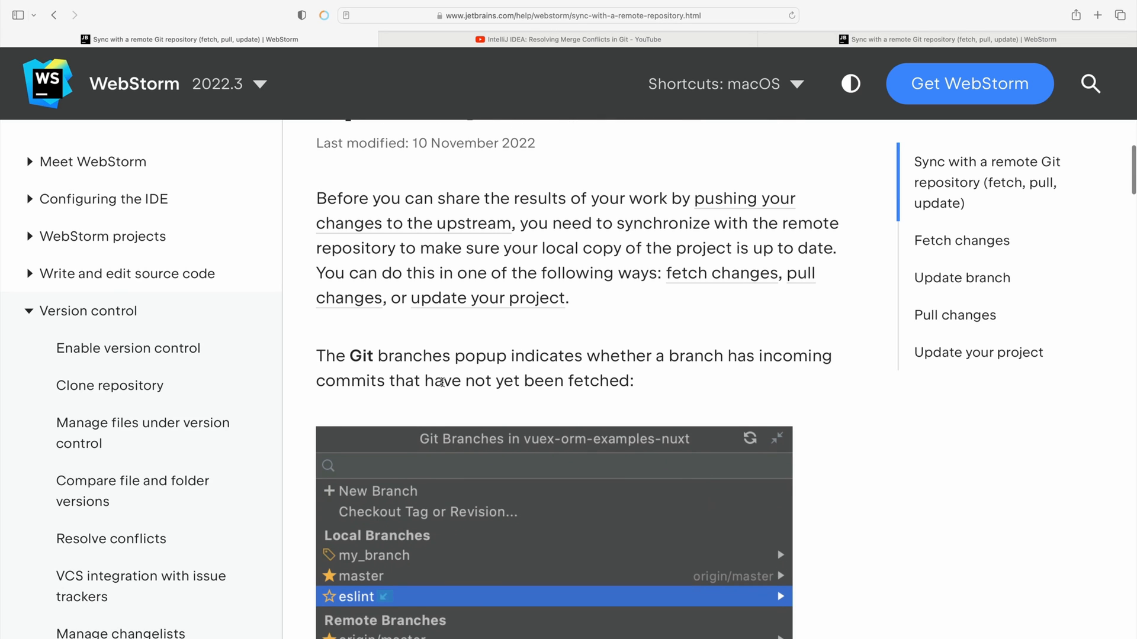
pyautogui.moveTo(426, 380); pyautogui.dragTo(623, 381)
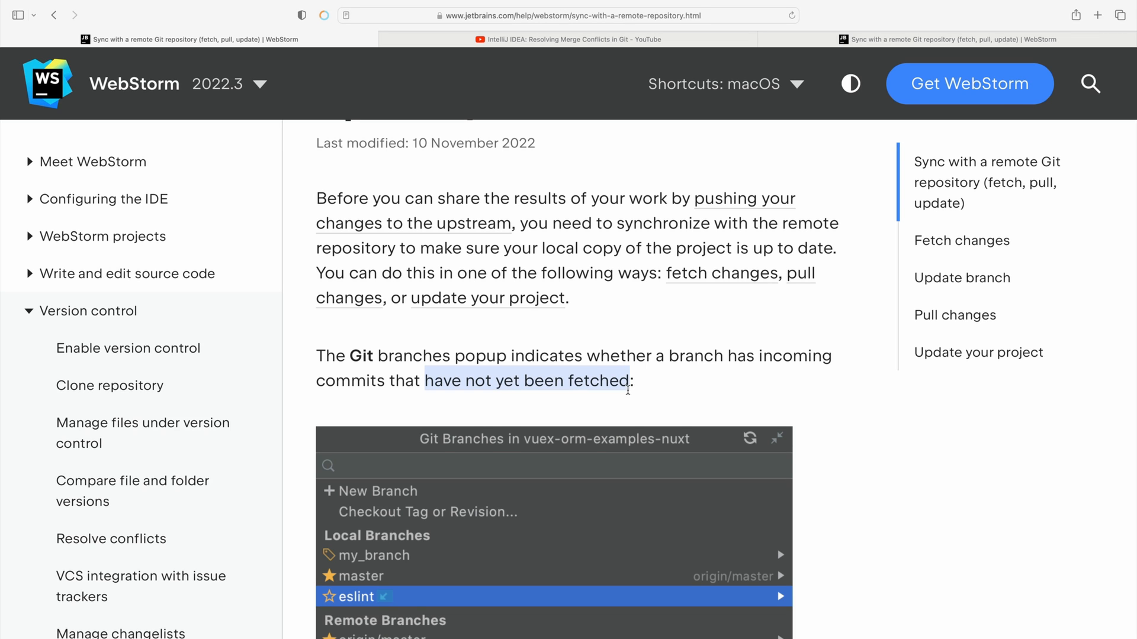
pyautogui.click(961, 240)
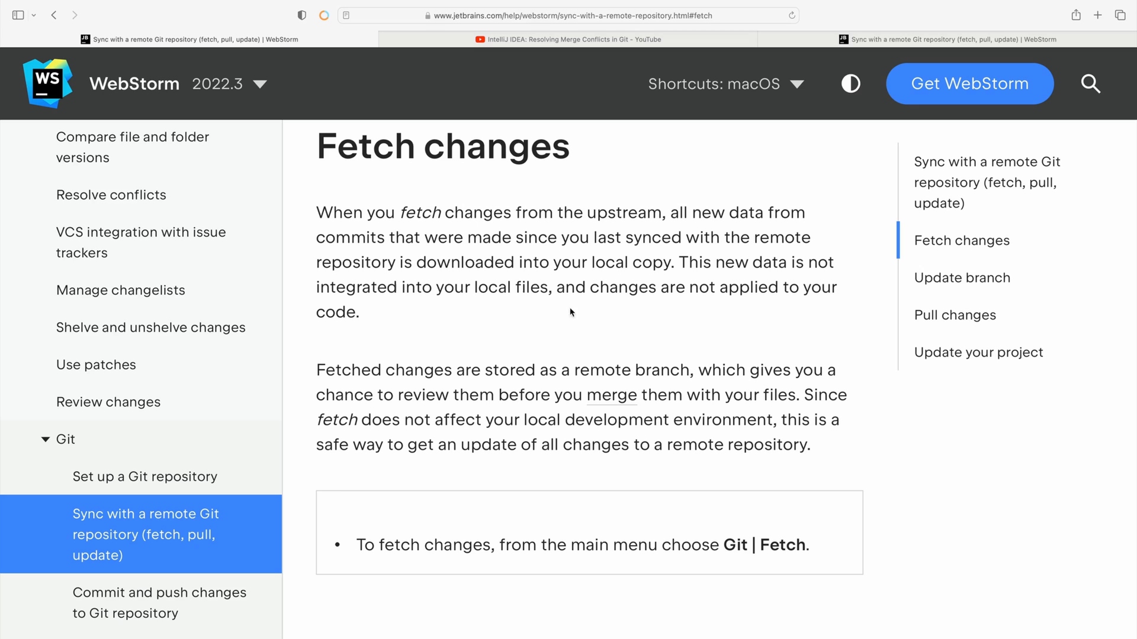
pyautogui.moveTo(444, 213); pyautogui.dragTo(662, 212)
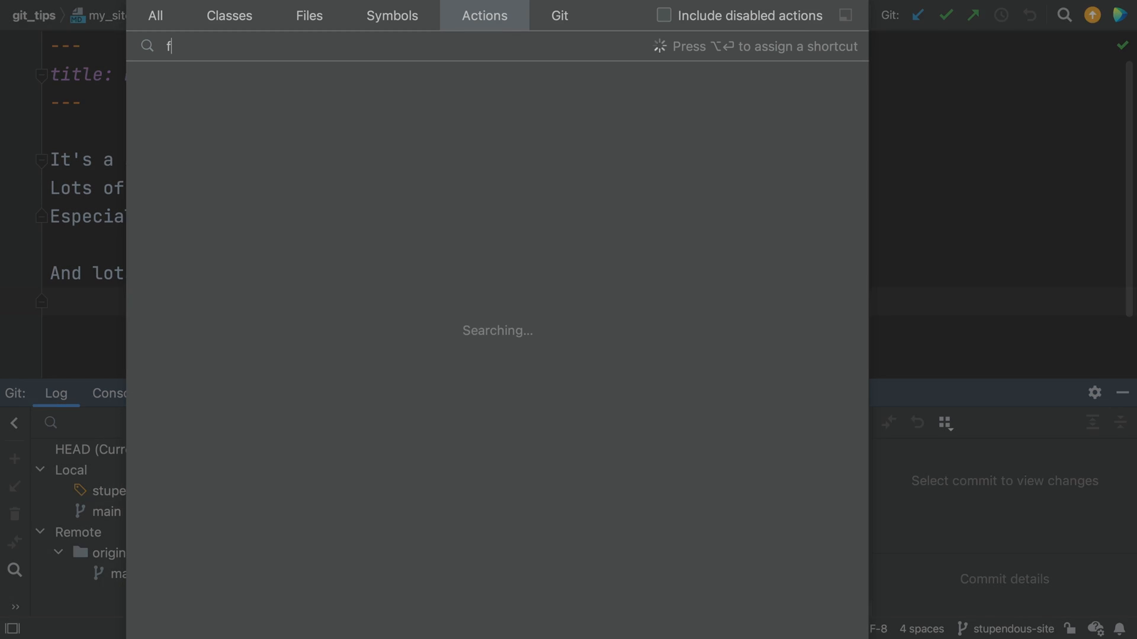
# Fetch remote commits so origin/main reaches 'Moar unicorns.', two commits ahead of main
pyautogui.write('etch')
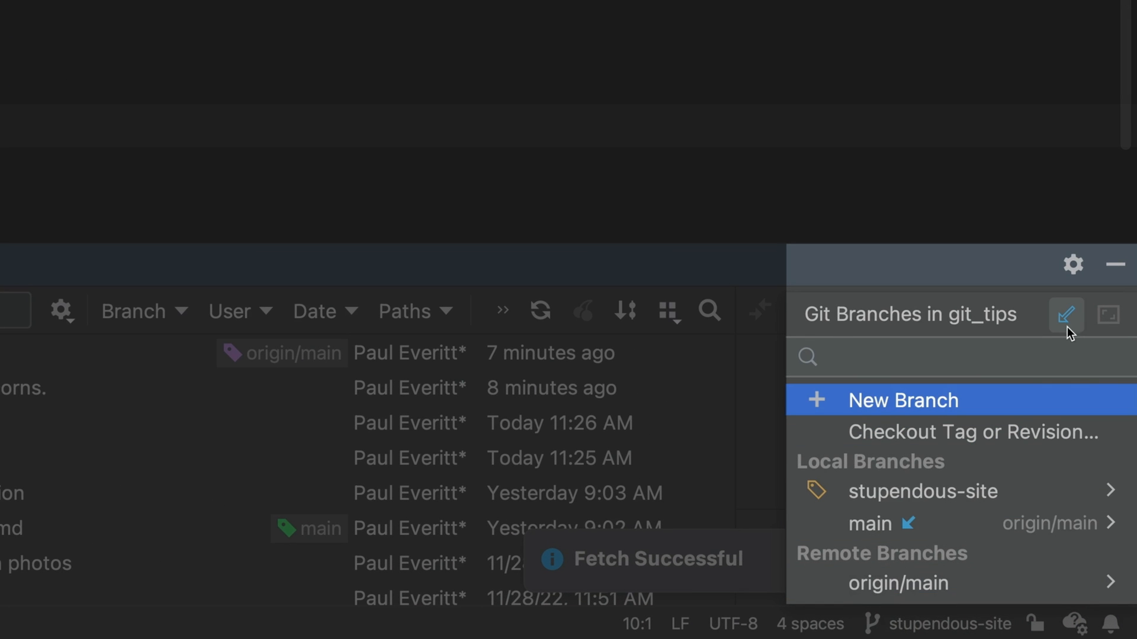
pyautogui.moveTo(1068, 315)
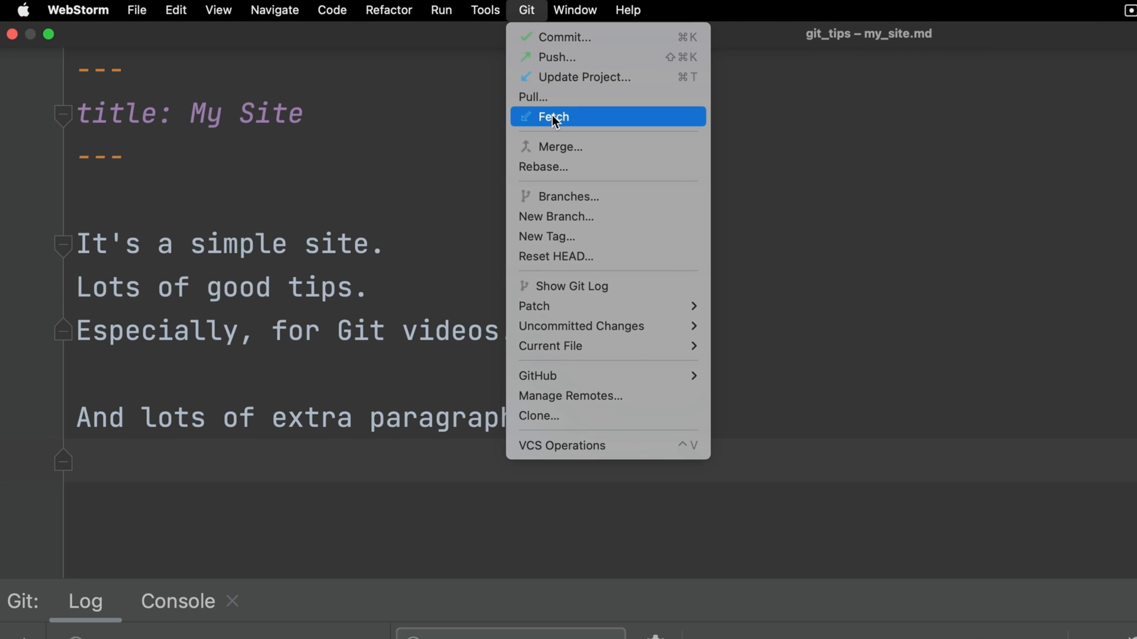
pyautogui.click(553, 116)
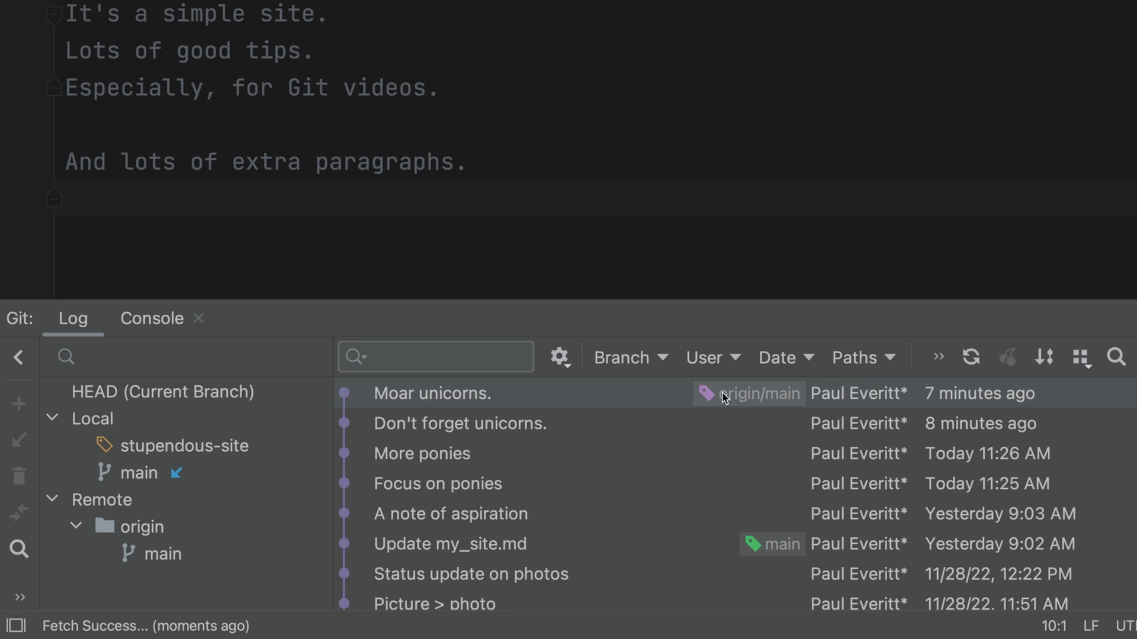
pyautogui.moveTo(736, 401)
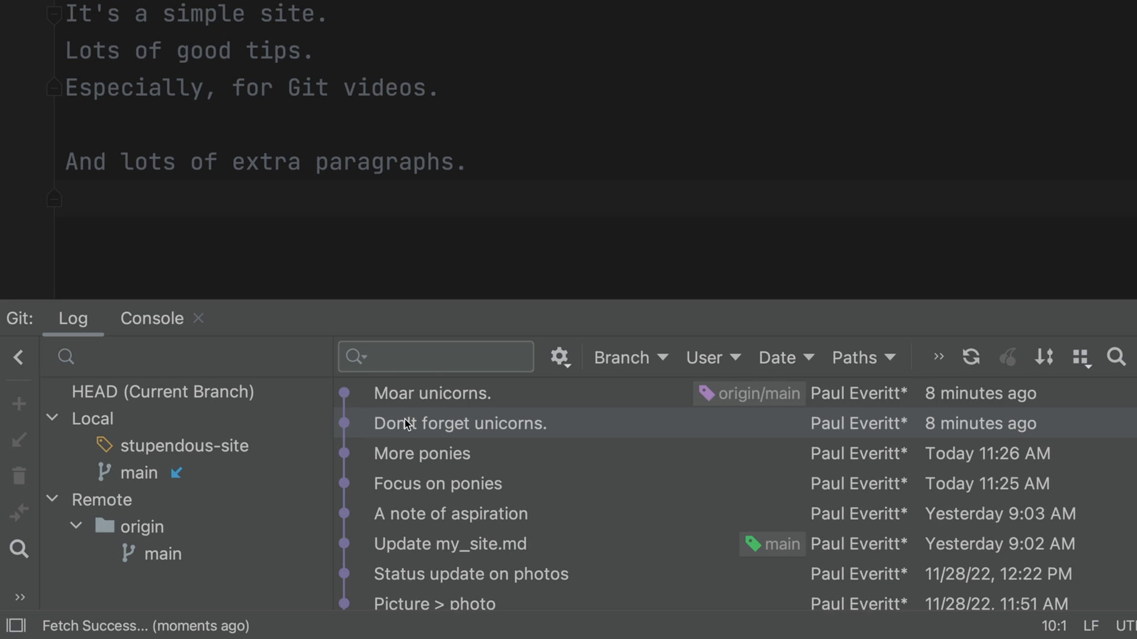
# Filter the Git log through stupendous-site, main, then origin/main
pyautogui.click(621, 357)
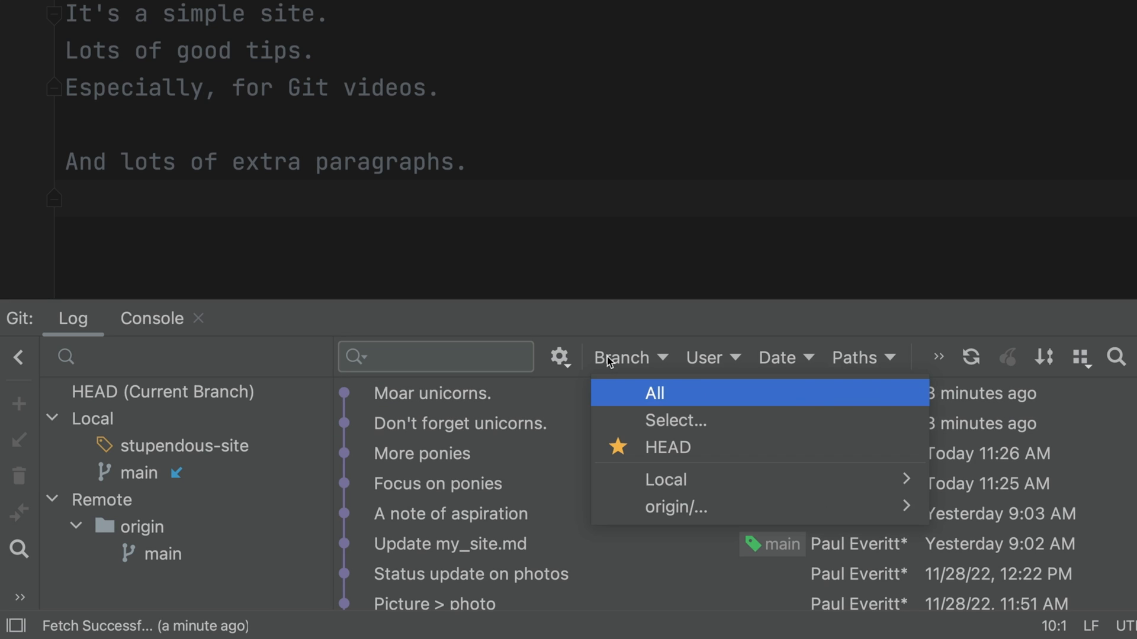
pyautogui.click(184, 446)
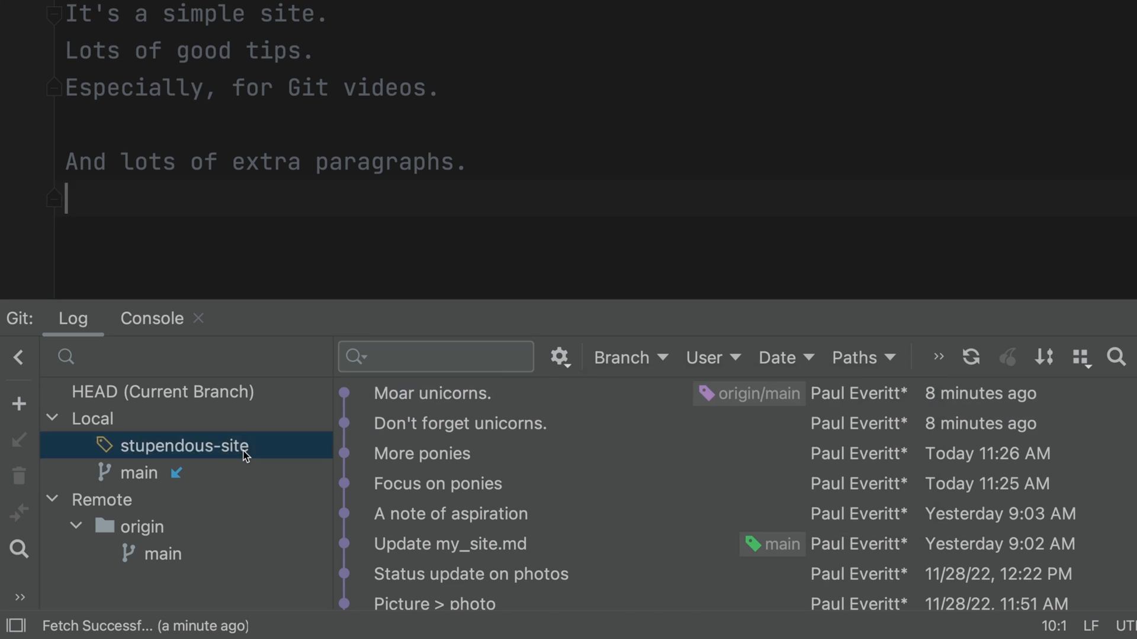
pyautogui.click(184, 446)
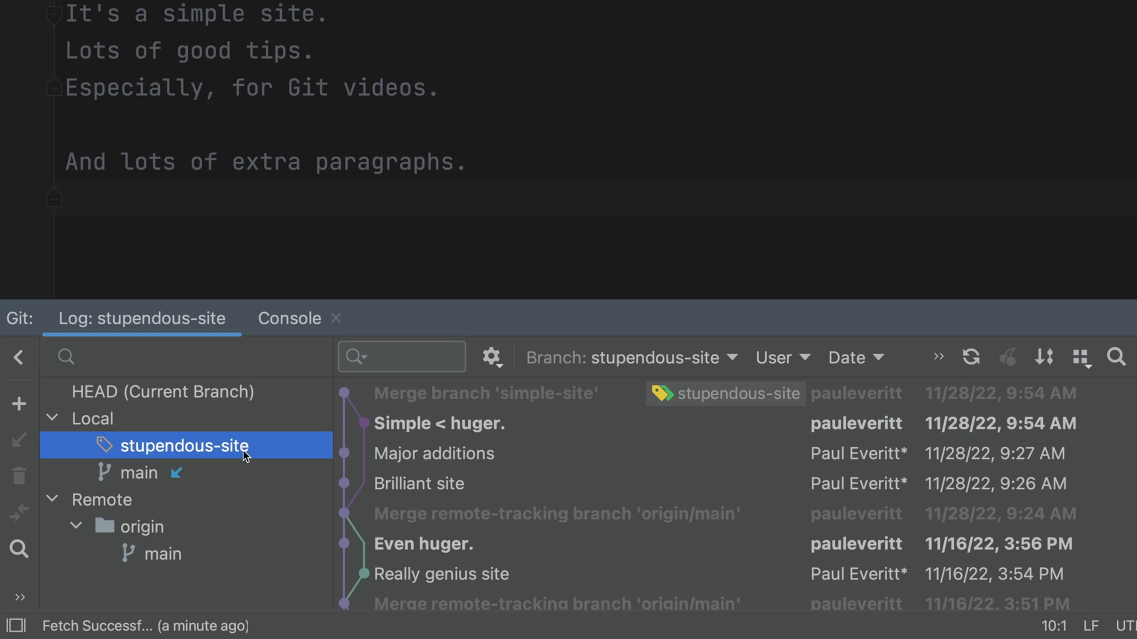
pyautogui.click(139, 473)
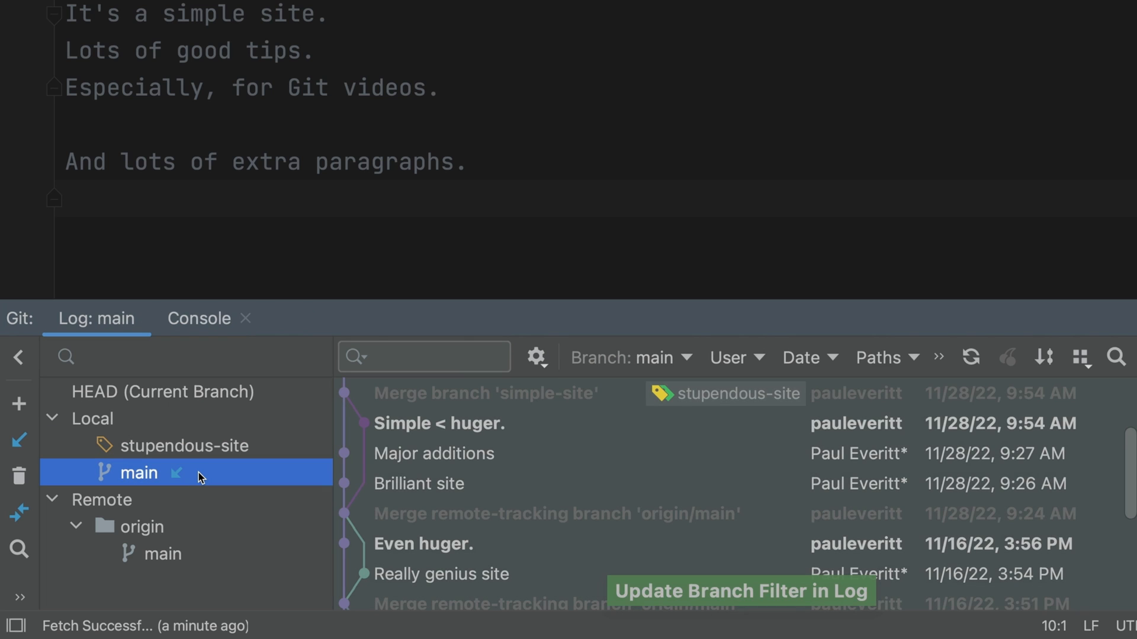
pyautogui.moveTo(195, 557)
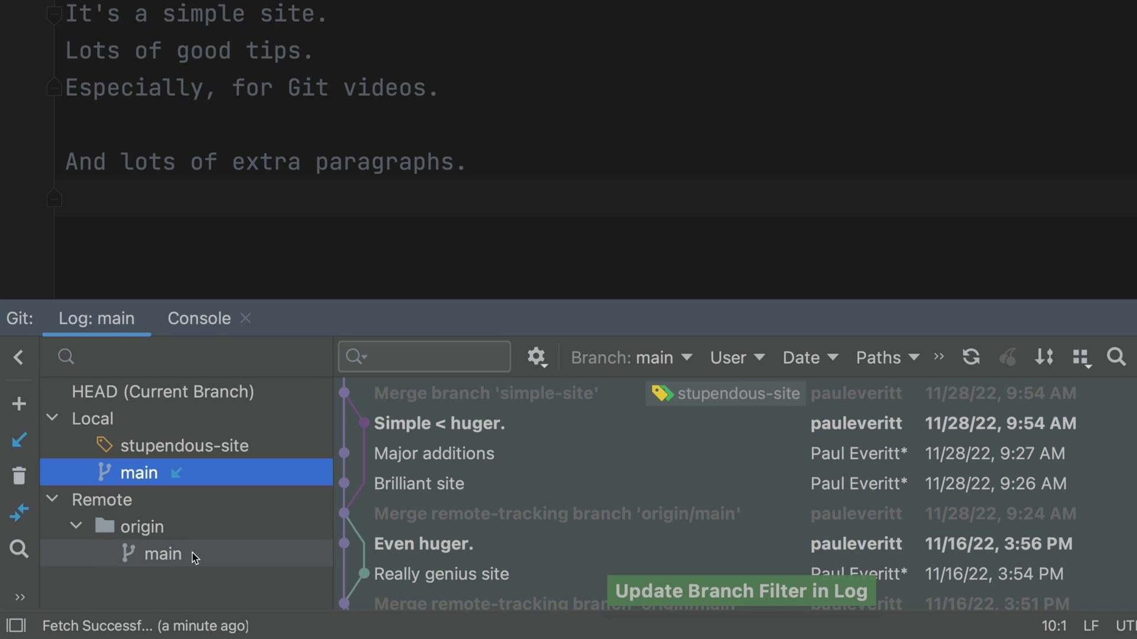
pyautogui.click(162, 554)
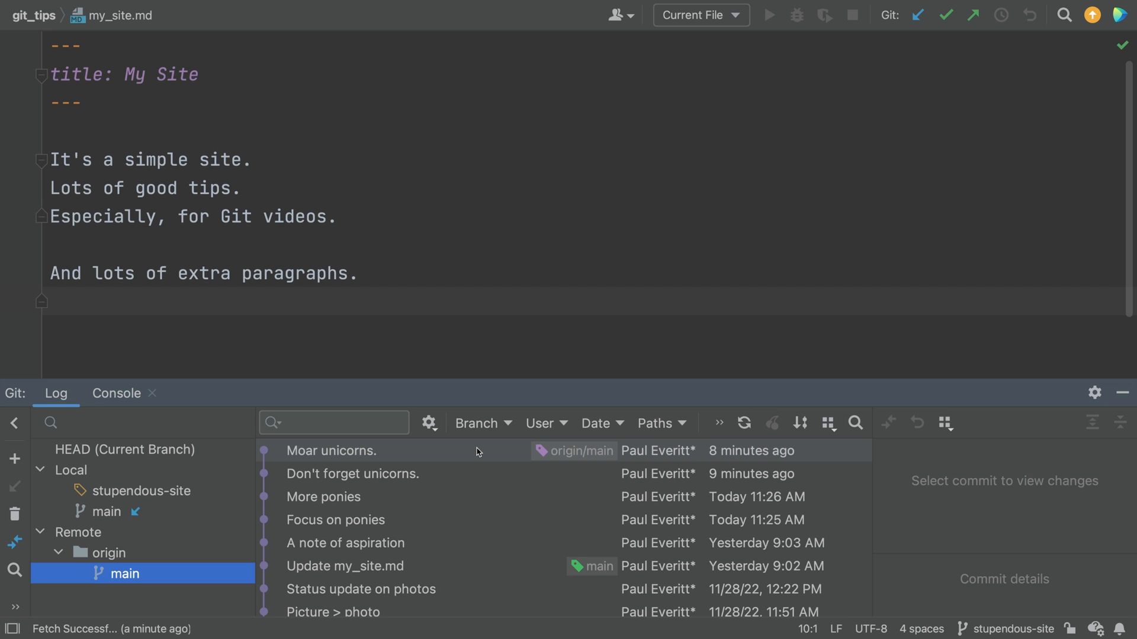
# Select the 'Moar unicorns.' commit in the Git log
pyautogui.click(352, 474)
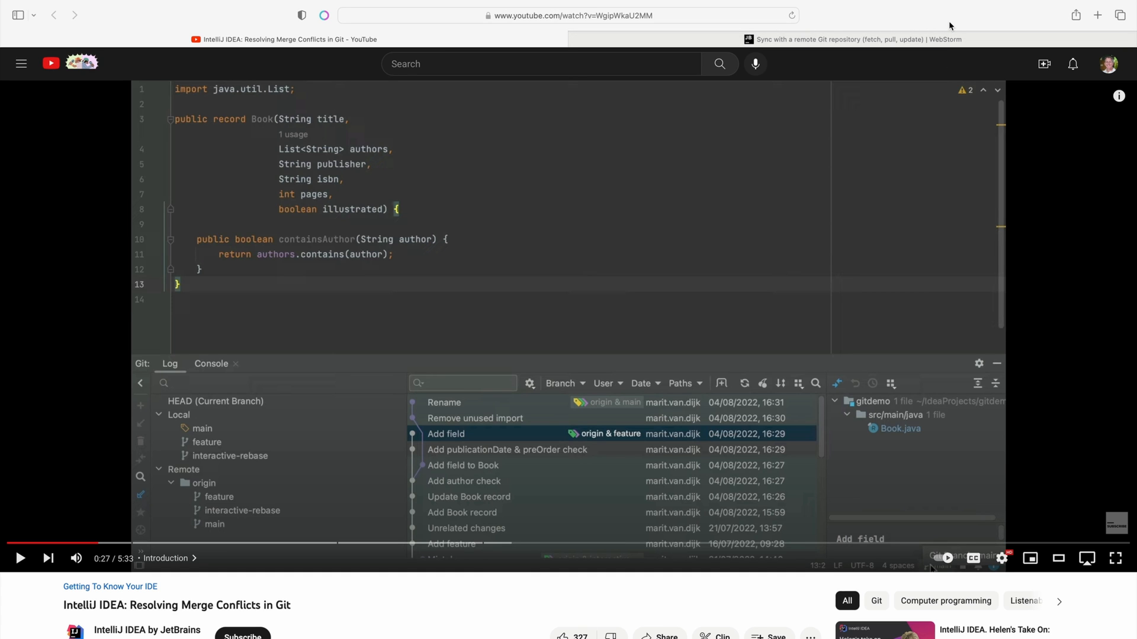
# Watch the video merge origin/feature into main, then view the my_site.md changes
pyautogui.click(21, 559)
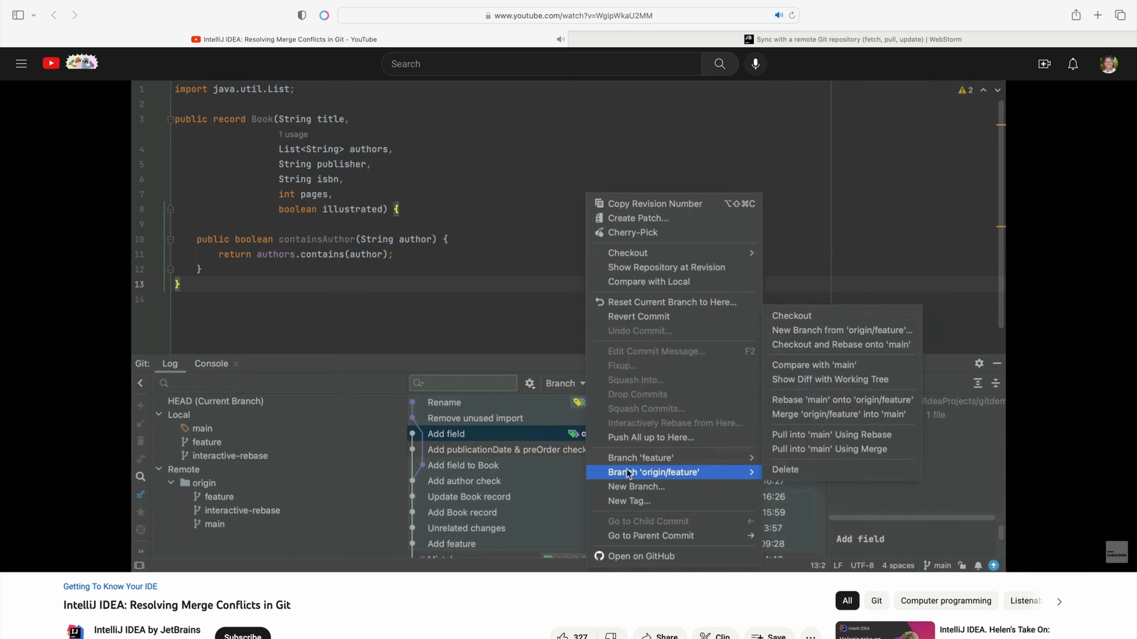
pyautogui.moveTo(751, 476)
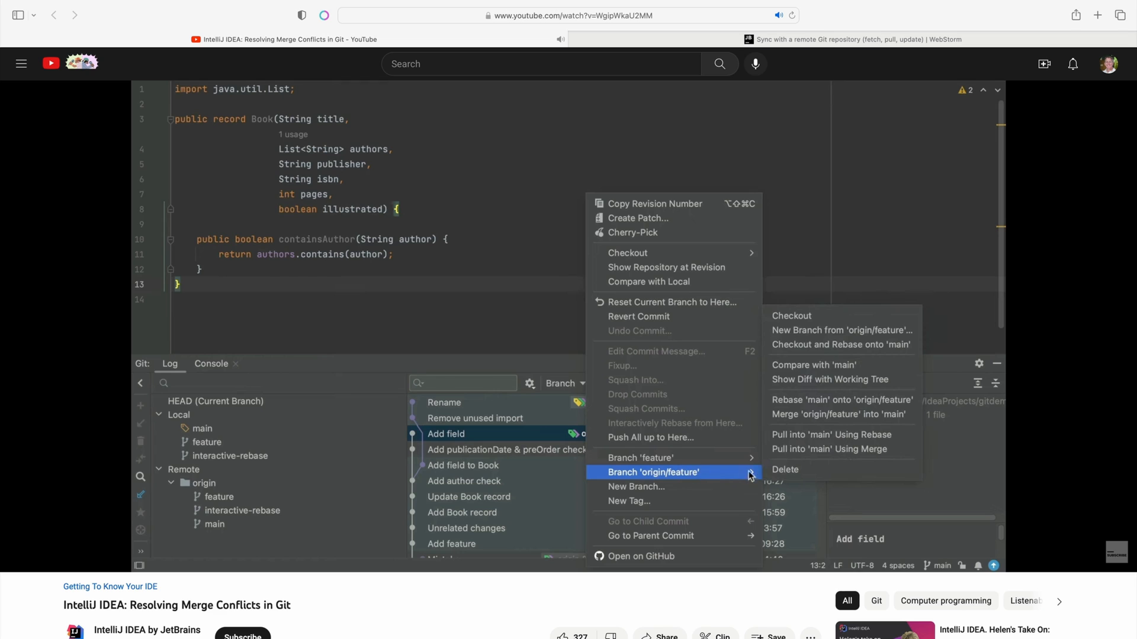
pyautogui.moveTo(841, 414)
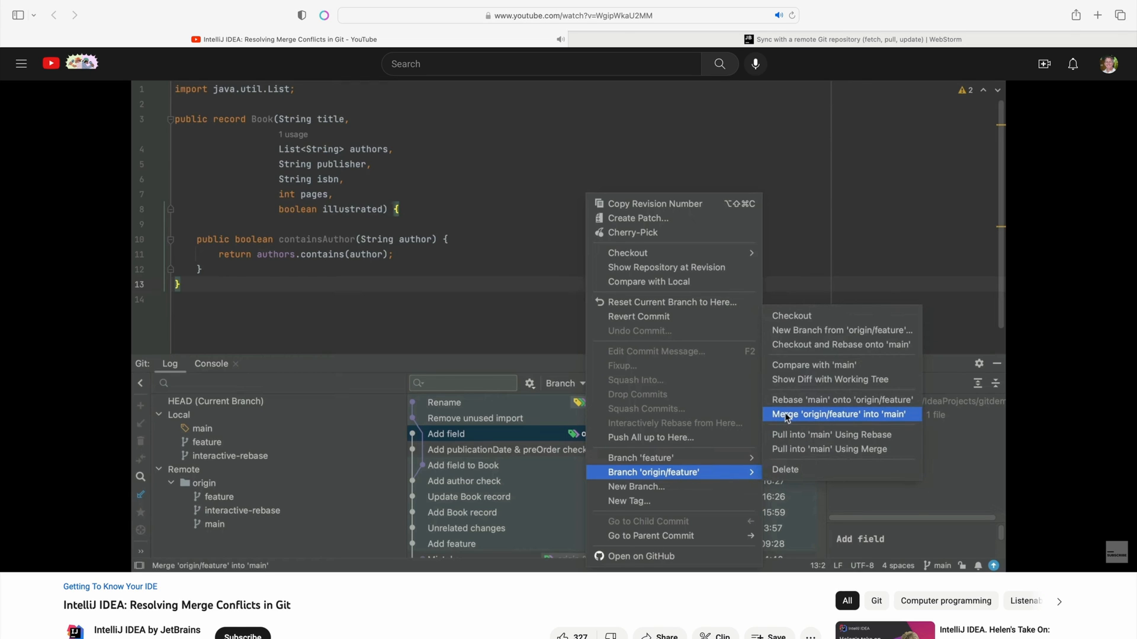
pyautogui.click(841, 414)
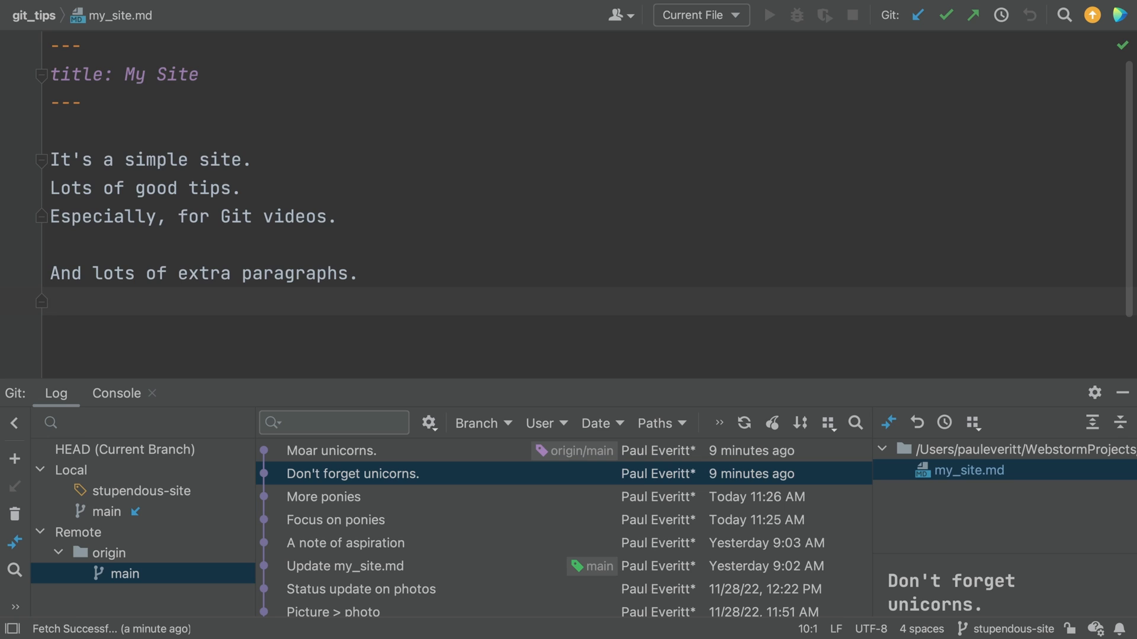
pyautogui.click(920, 16)
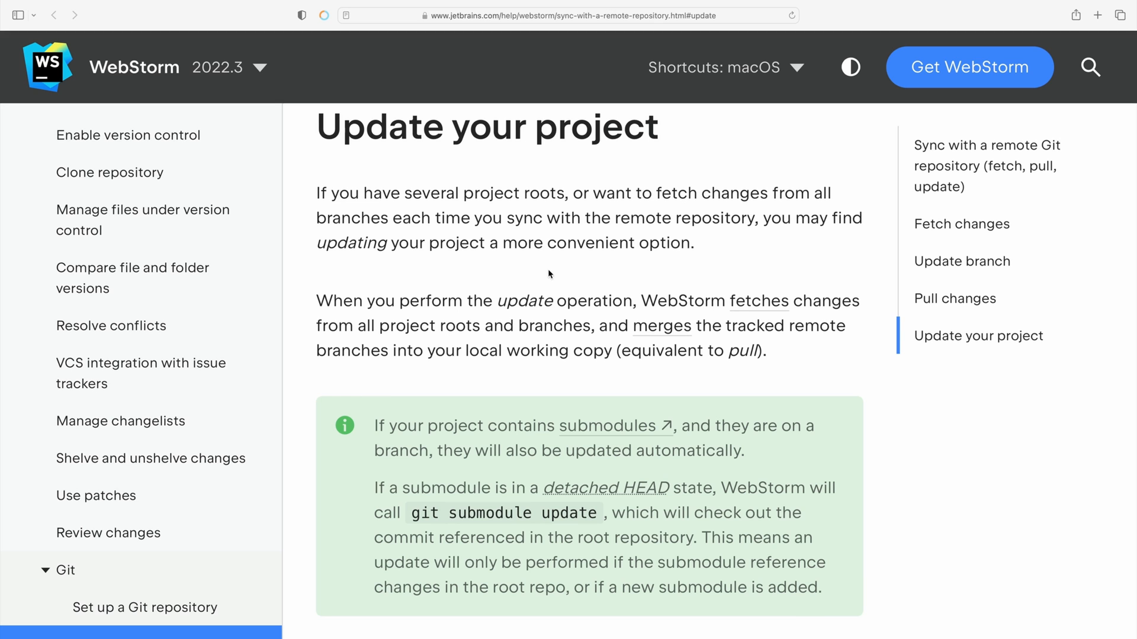
pyautogui.moveTo(649, 302)
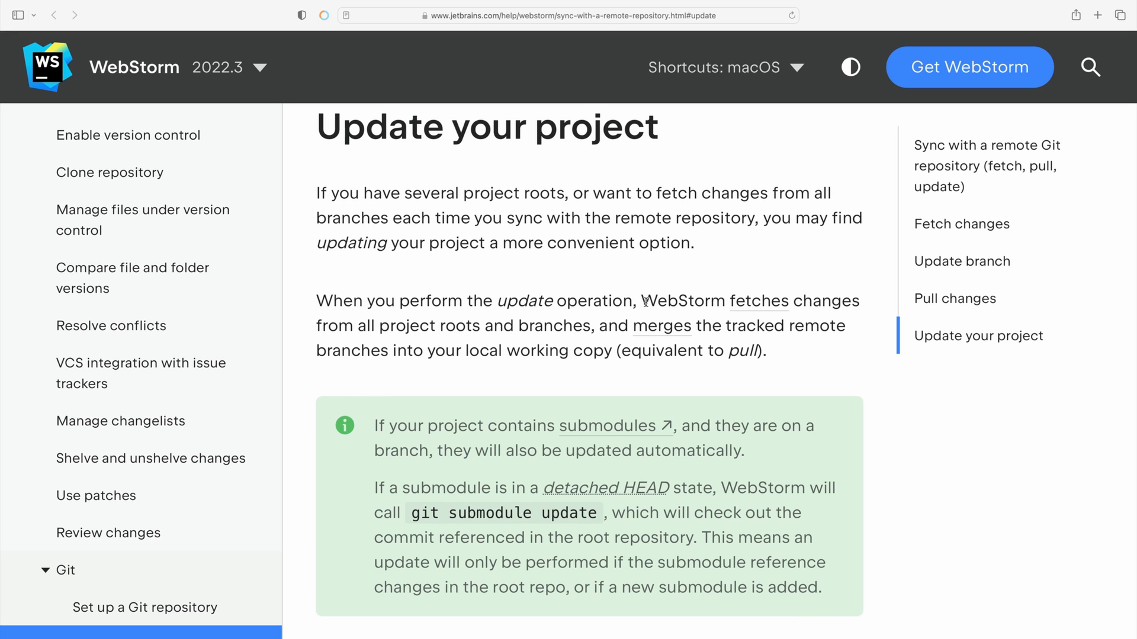
# Highlight the docs sentence saying update fetches changes from all roots and branches
pyautogui.moveTo(643, 300); pyautogui.dragTo(689, 325)
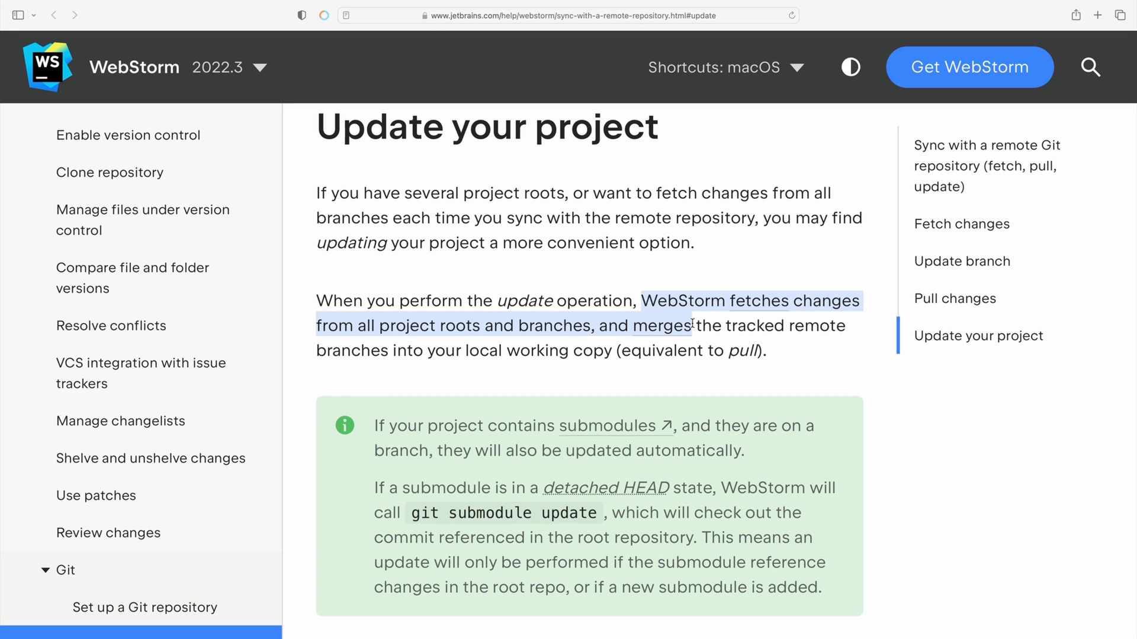